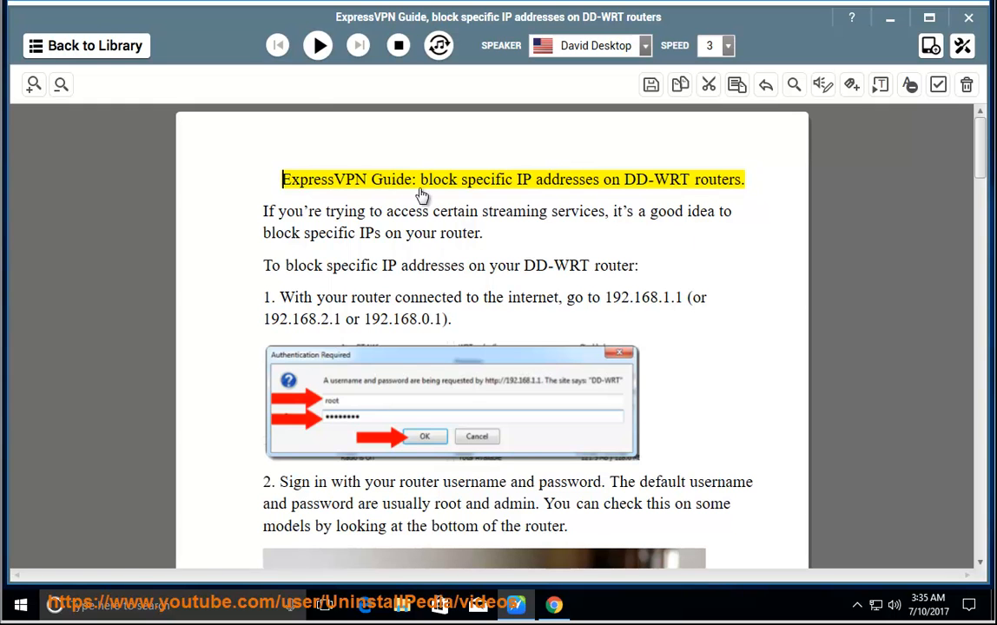
Start reading the DD-WRT IP-blocking guide aloud from the toolbar
click(316, 45)
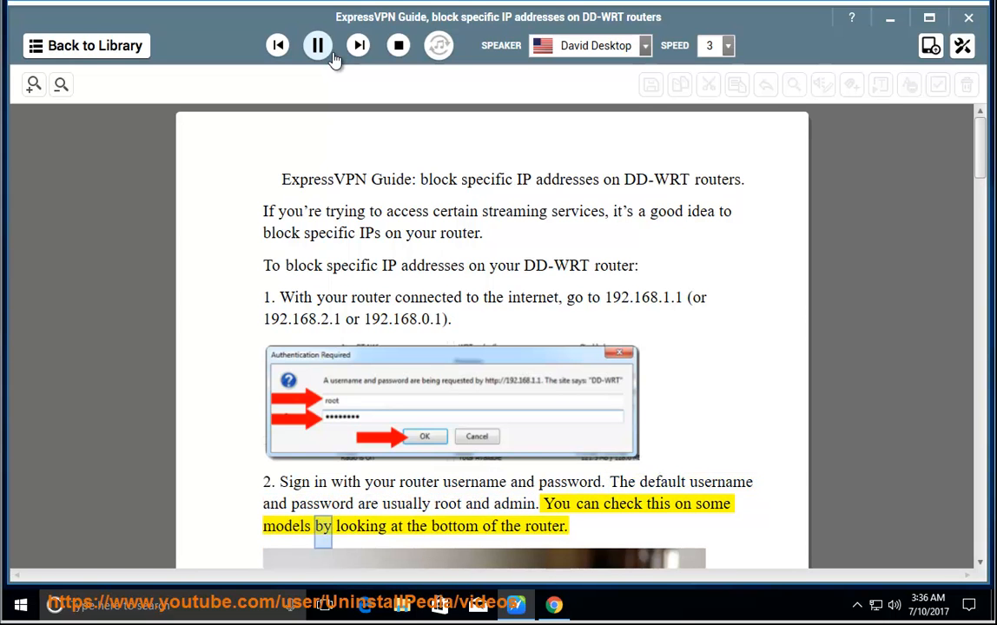
Scroll down to follow the highlighted sentences through static routing steps 3 to 7
scroll(down, 3)
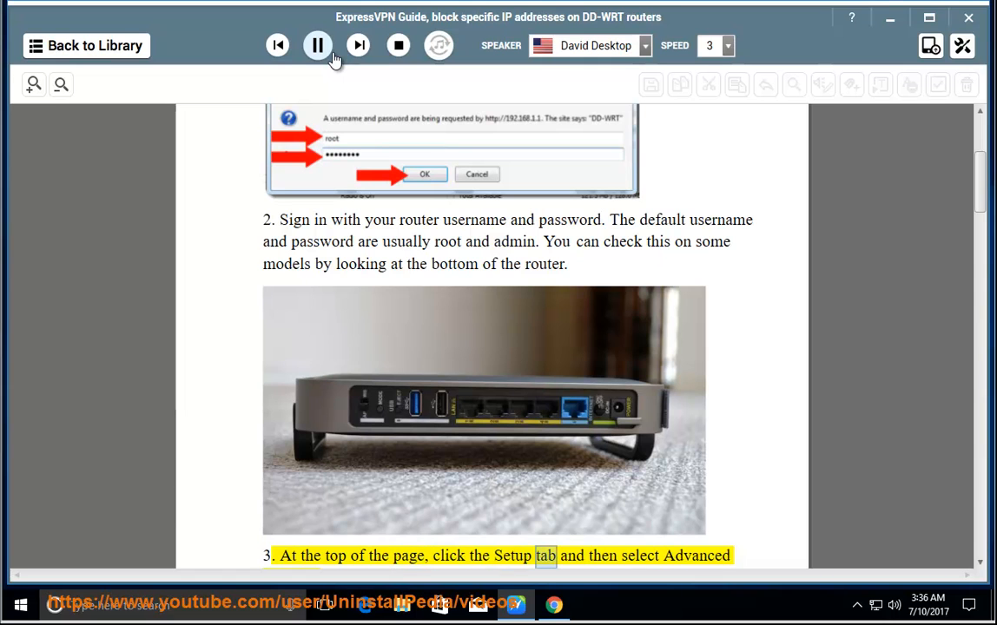
scroll(up, 3)
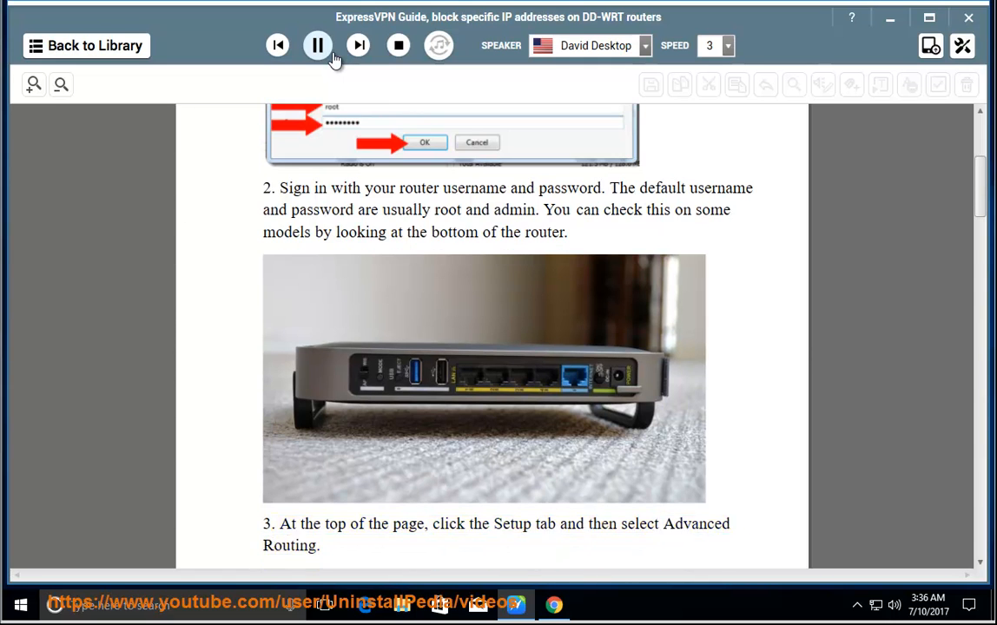
scroll(down, 3)
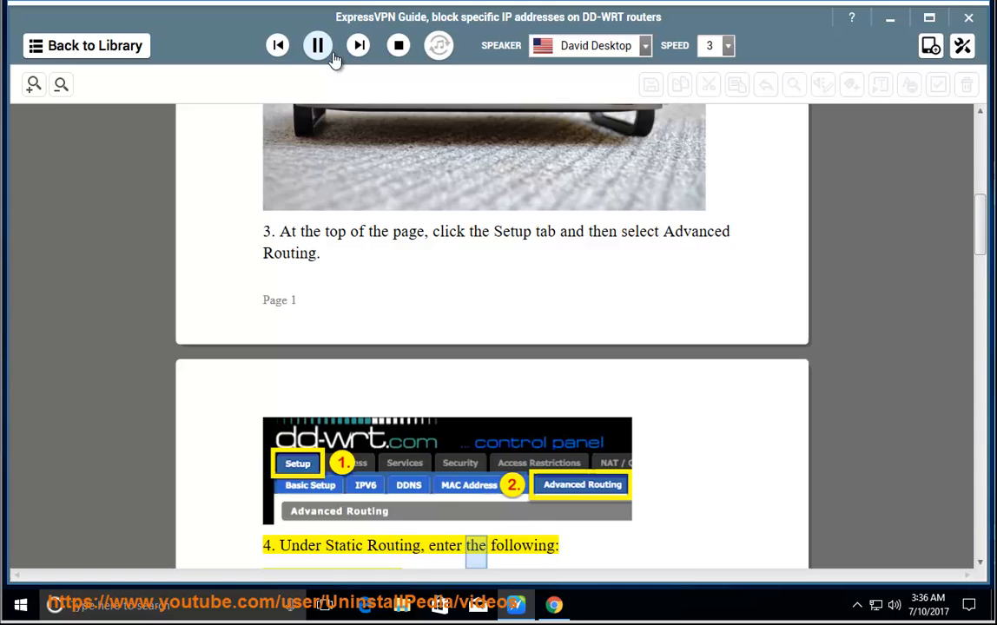
scroll(down, 3)
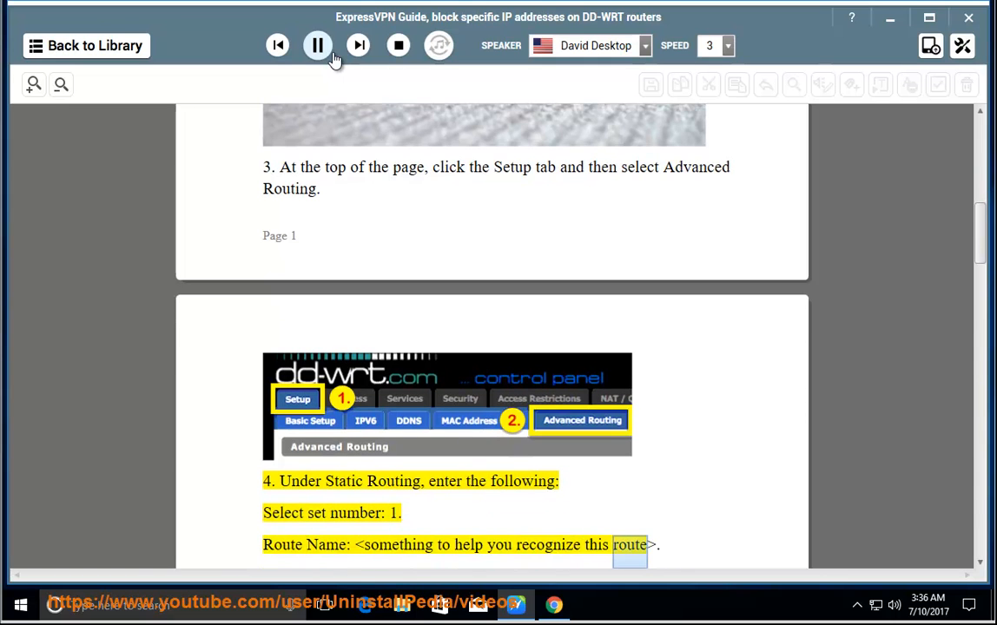
scroll(down, 3)
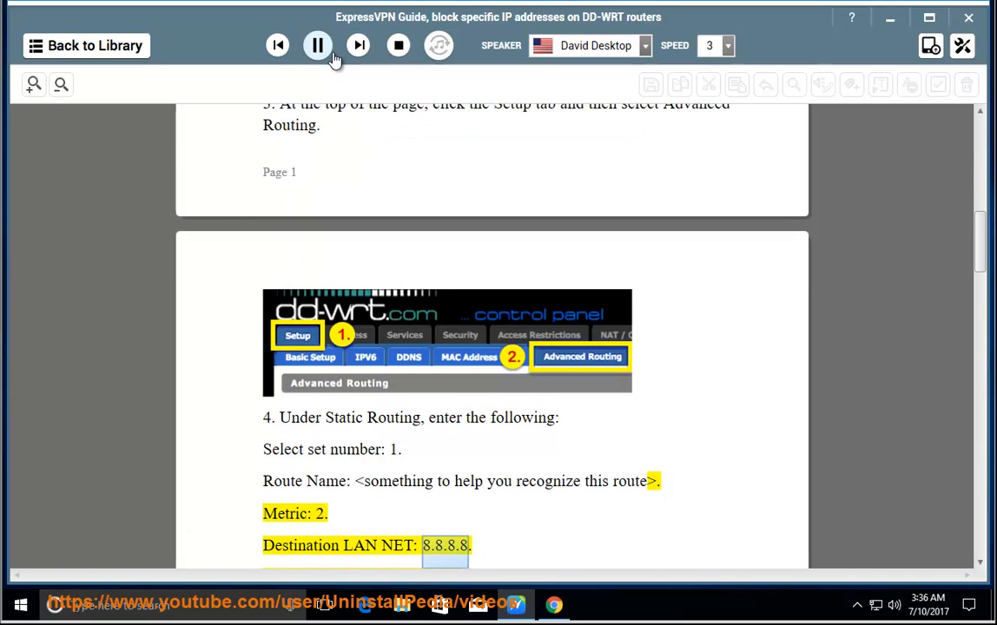
scroll(down, 3)
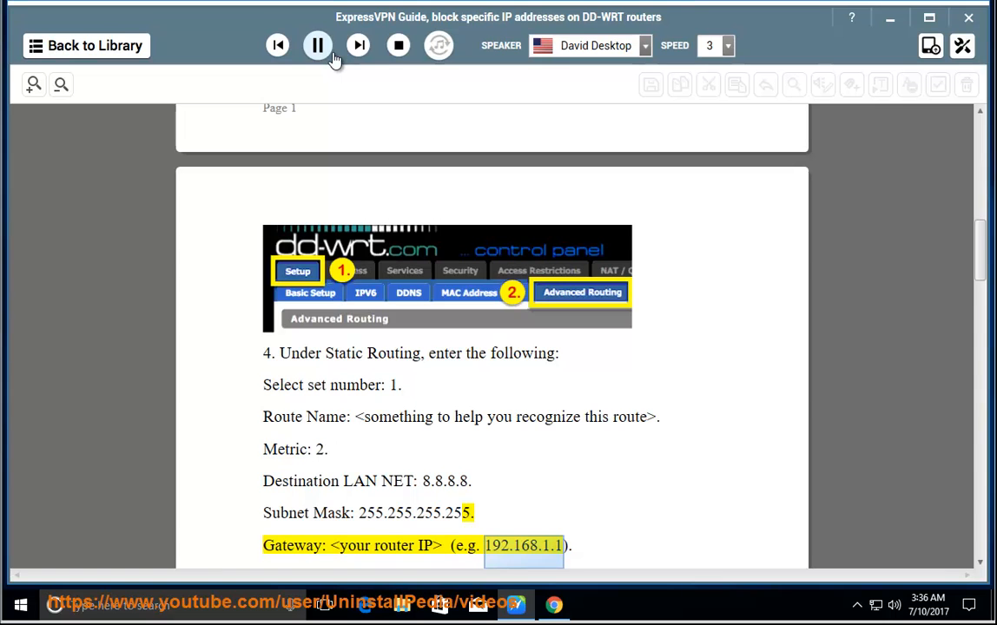
scroll(down, 3)
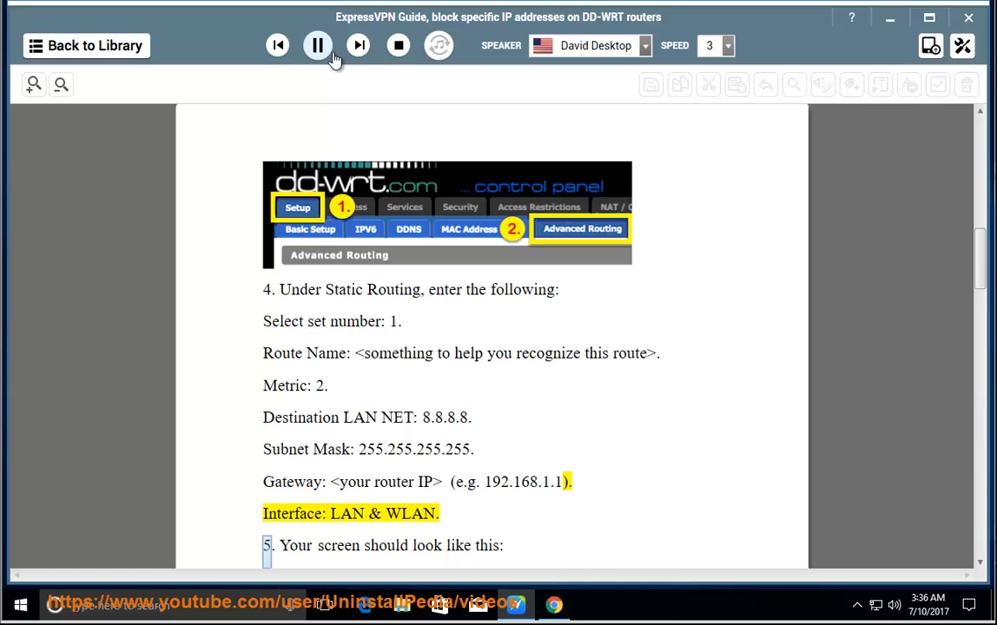
scroll(down, 3)
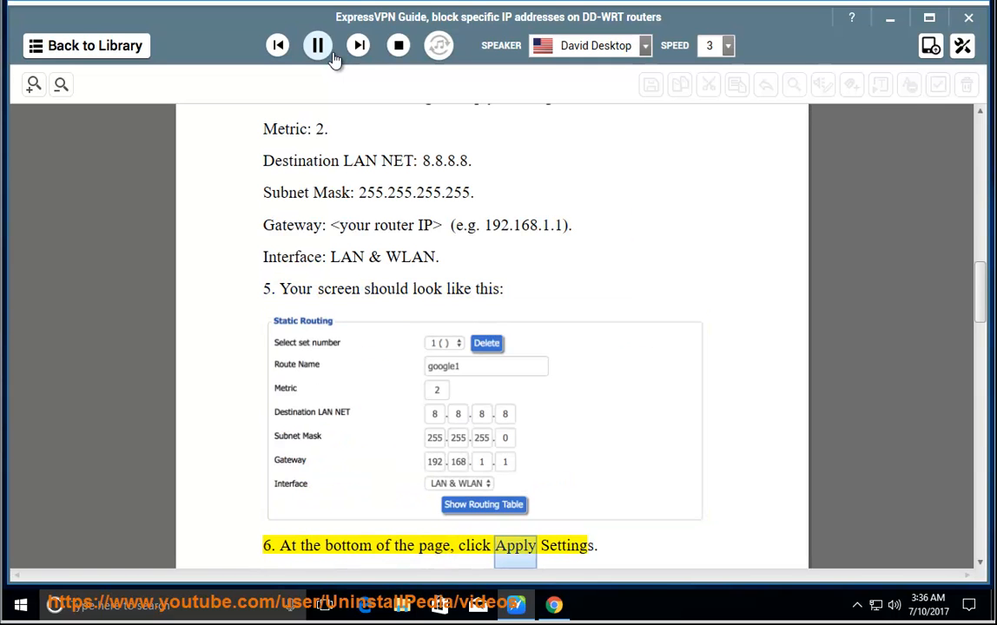
scroll(down, 3)
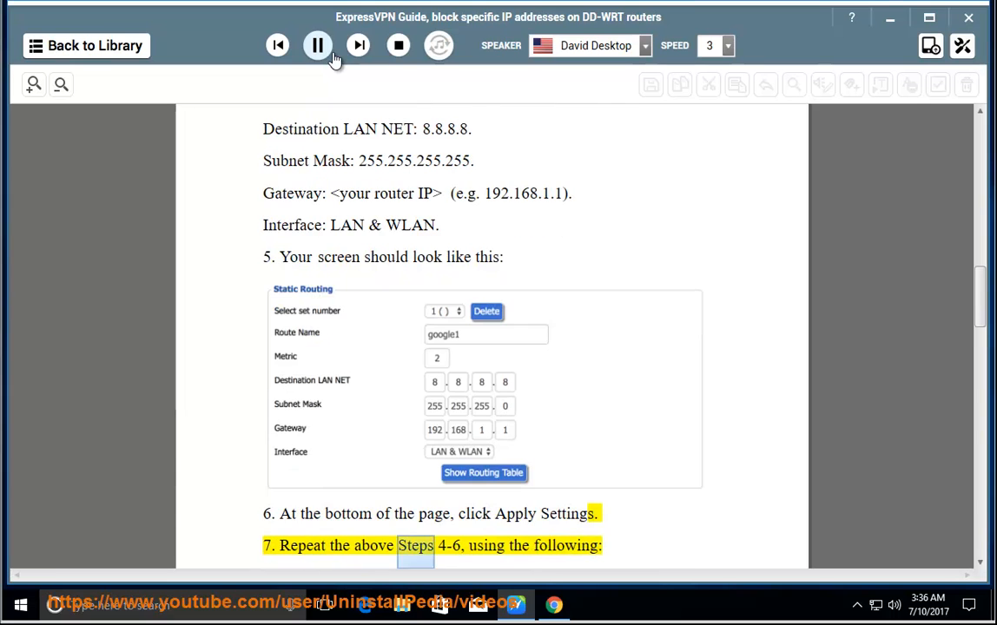
Scroll to follow the second route's 8.8.4.4 settings down to the routing page screenshot
scroll(down, 3)
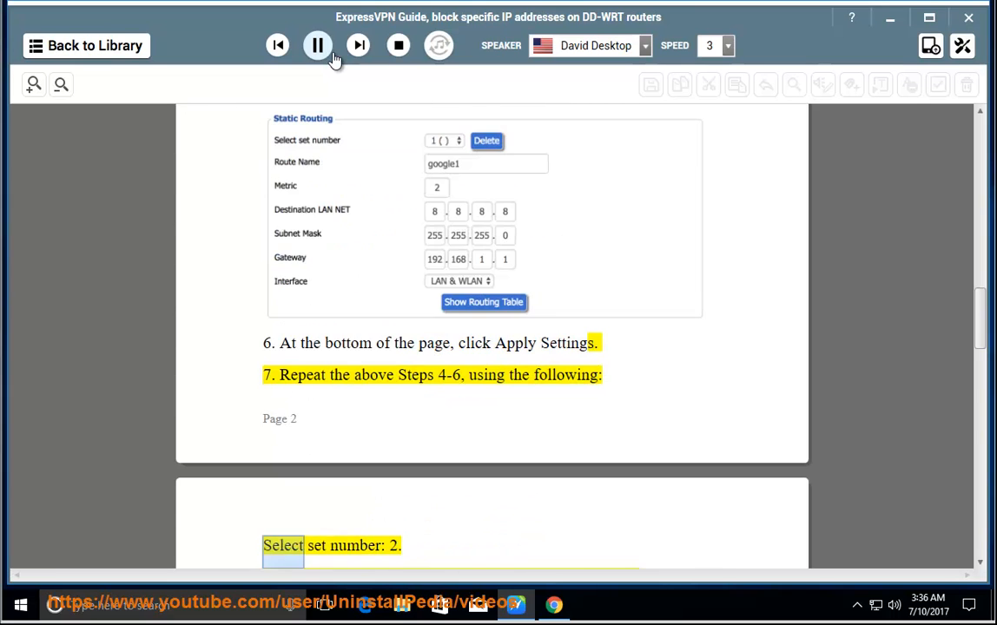
scroll(down, 3)
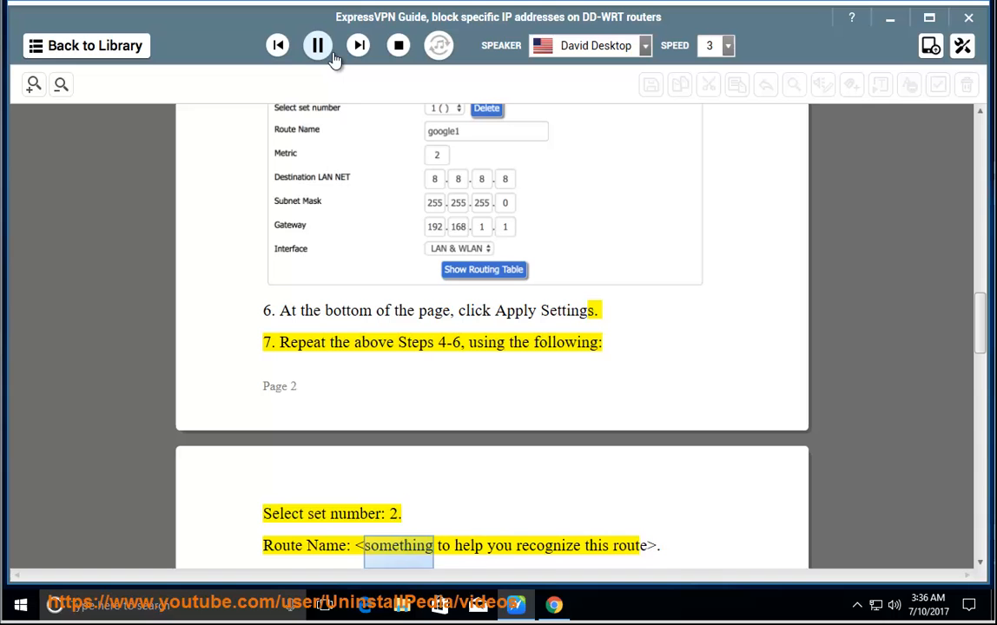
scroll(down, 3)
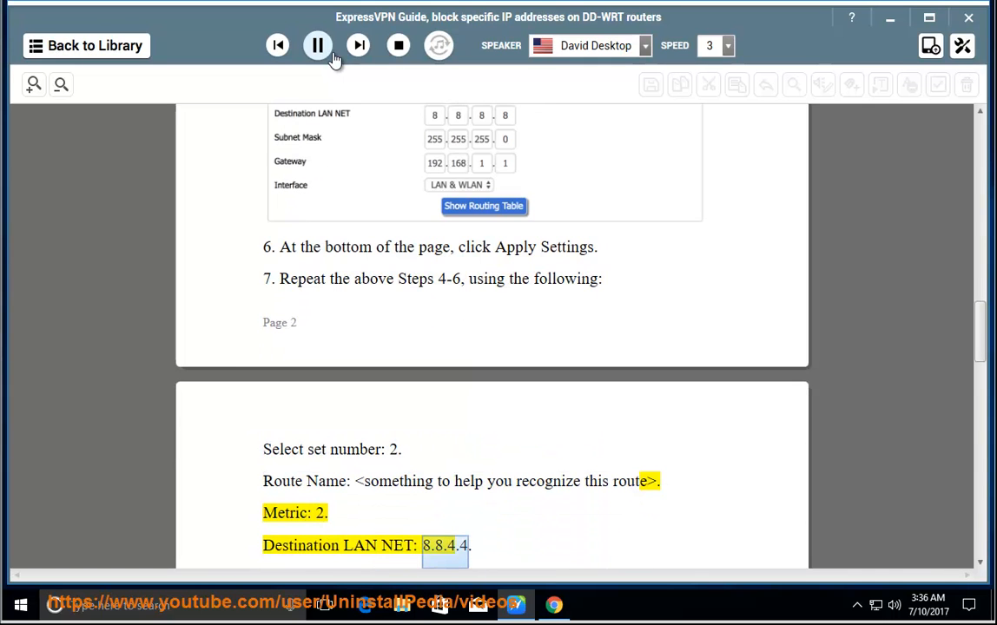
scroll(down, 3)
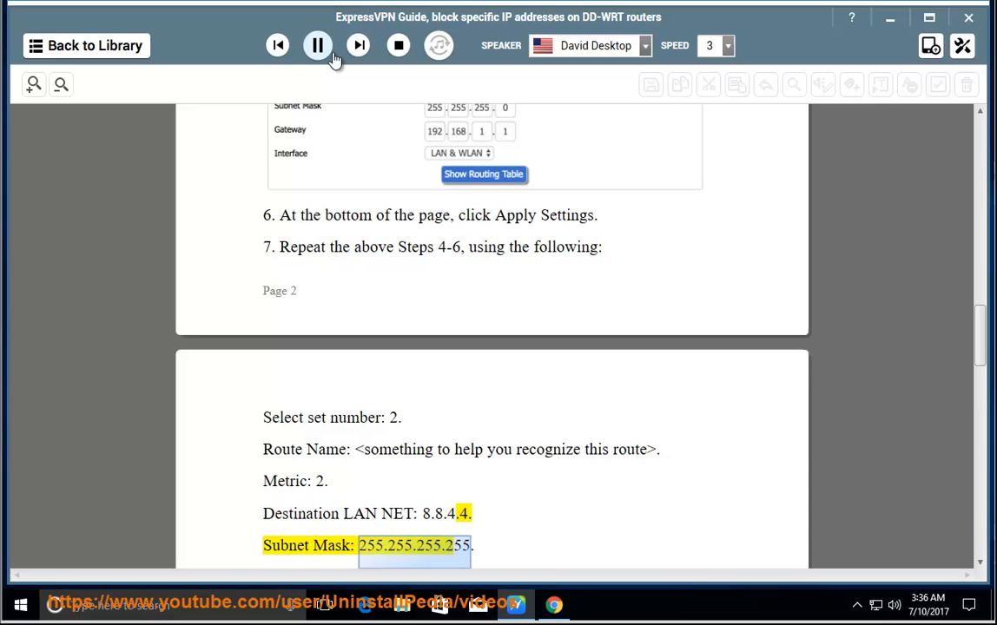
scroll(down, 3)
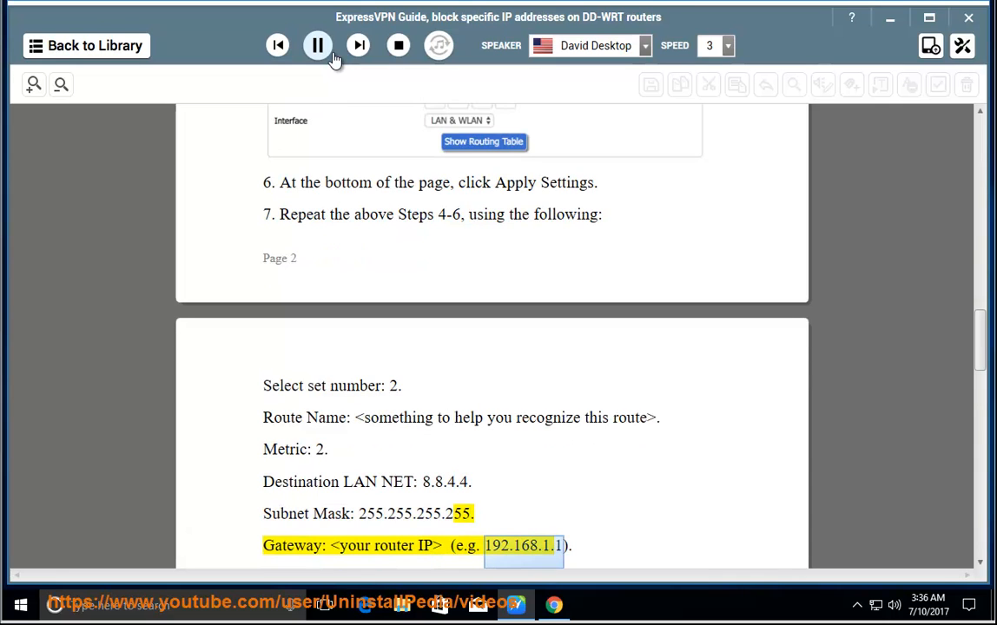
scroll(down, 3)
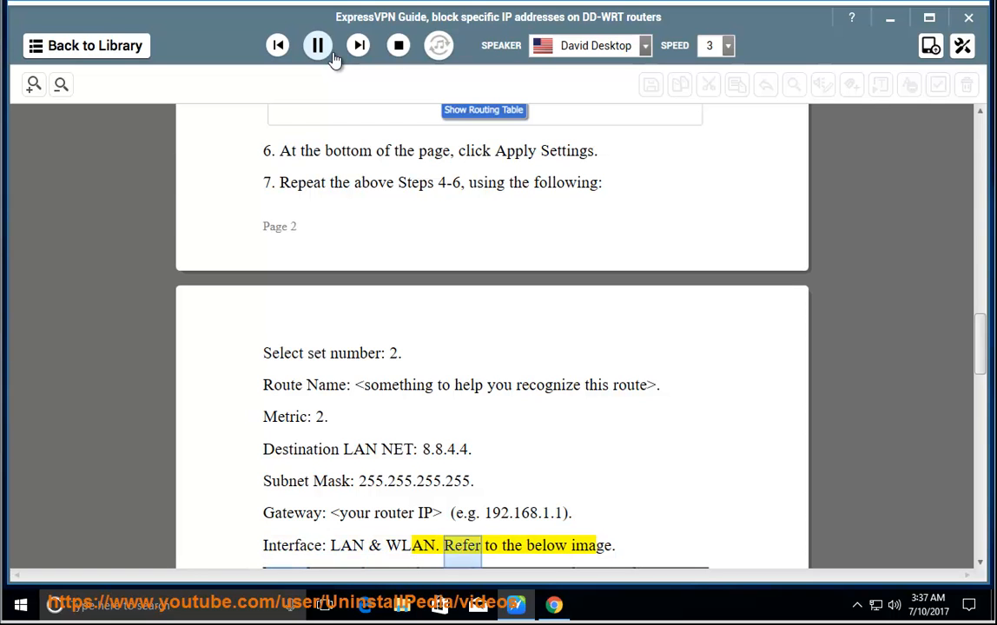
scroll(down, 3)
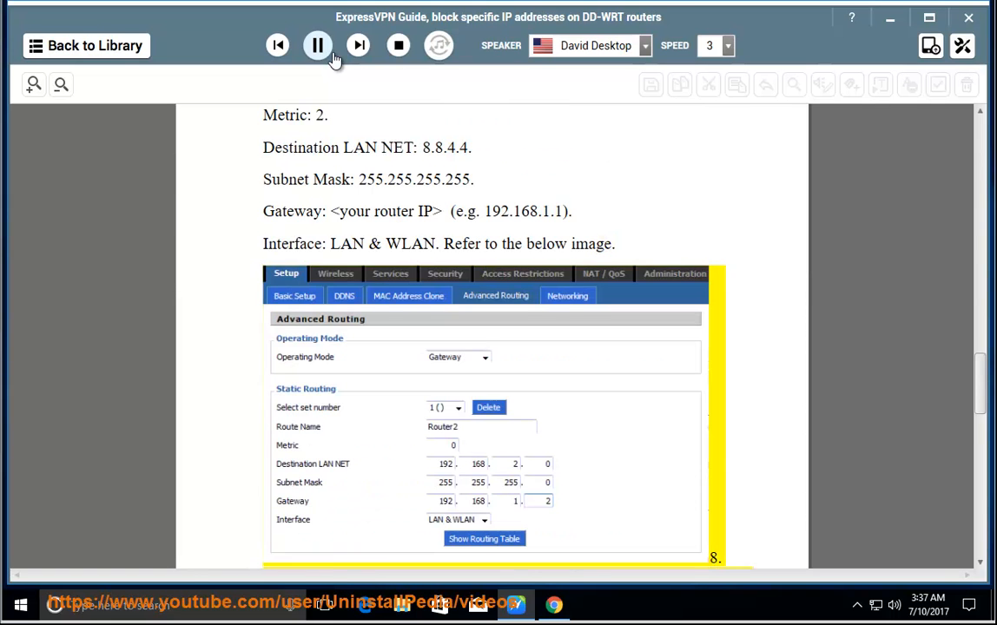
Scroll through the ping test steps 8 to 13 up to unplugging the router
scroll(down, 3)
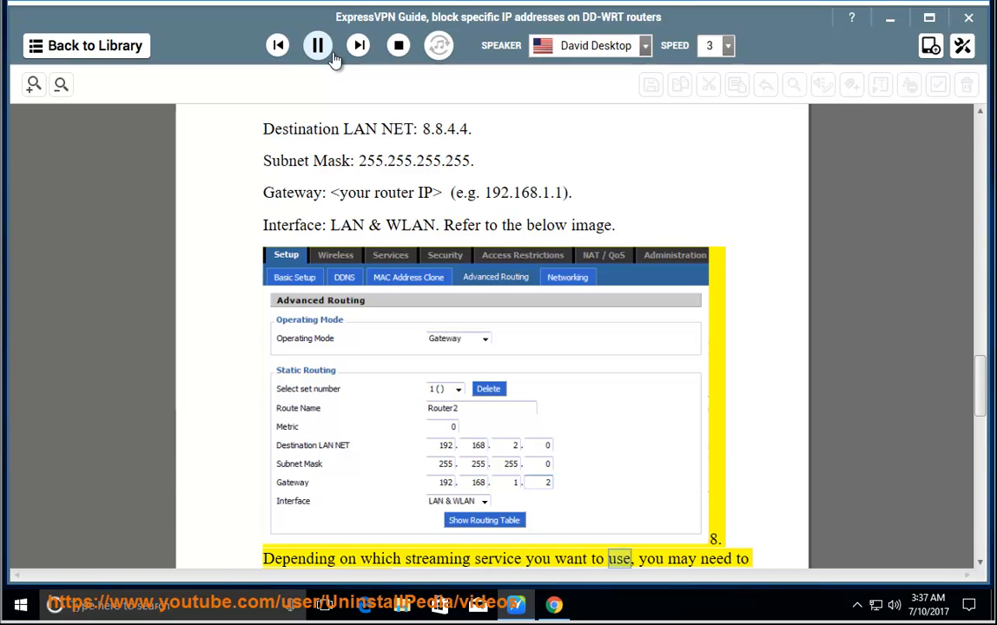
scroll(down, 3)
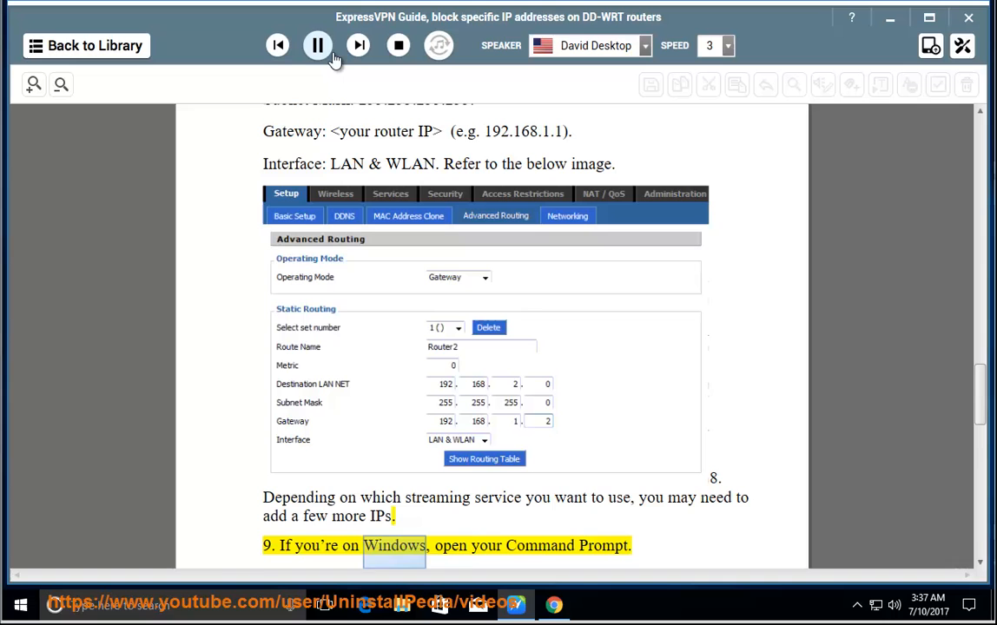
scroll(down, 3)
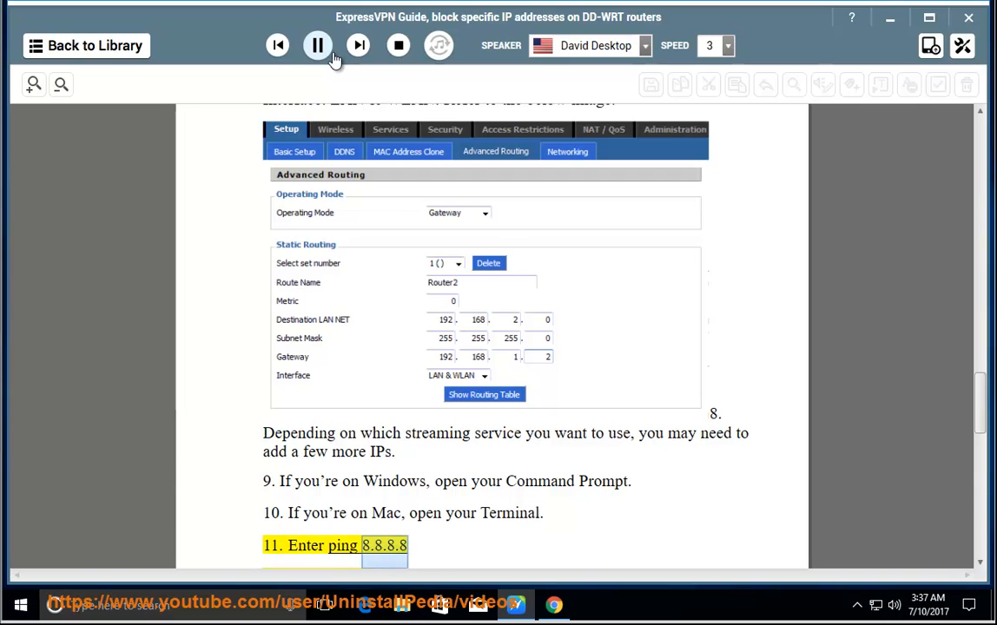
scroll(down, 3)
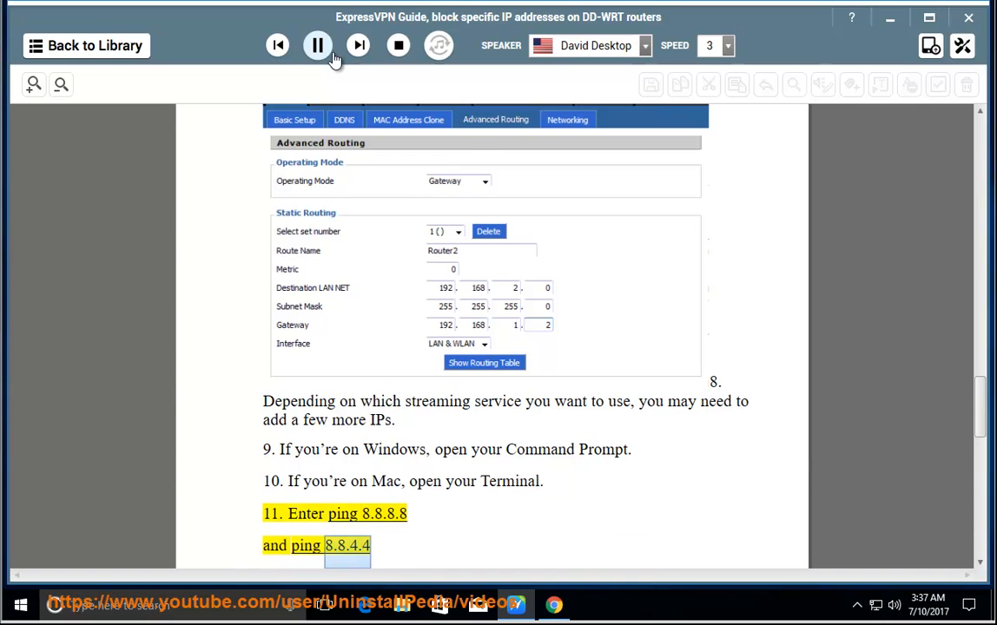
scroll(down, 3)
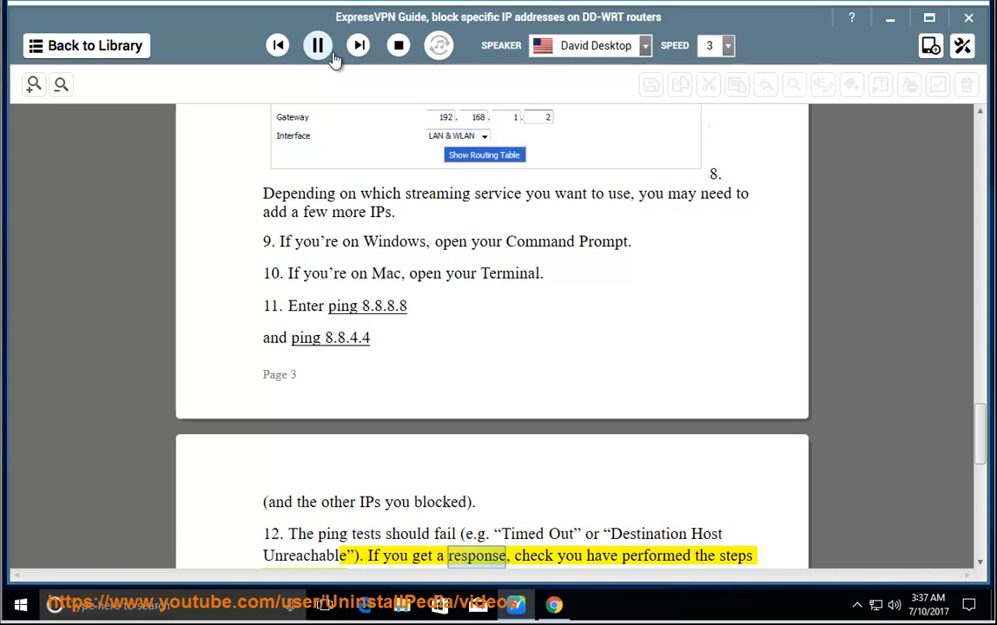
scroll(down, 3)
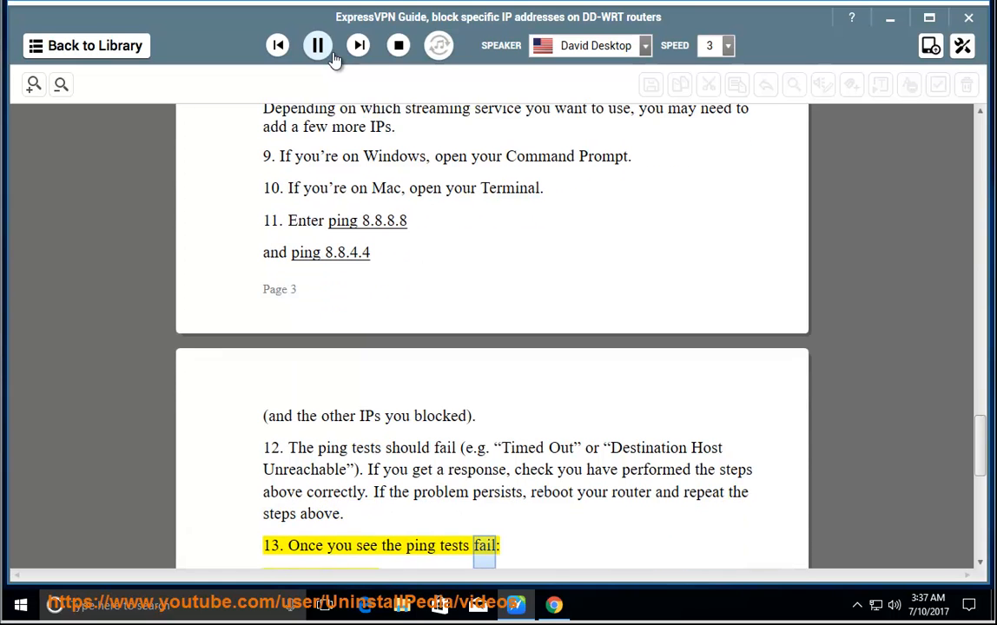
scroll(down, 3)
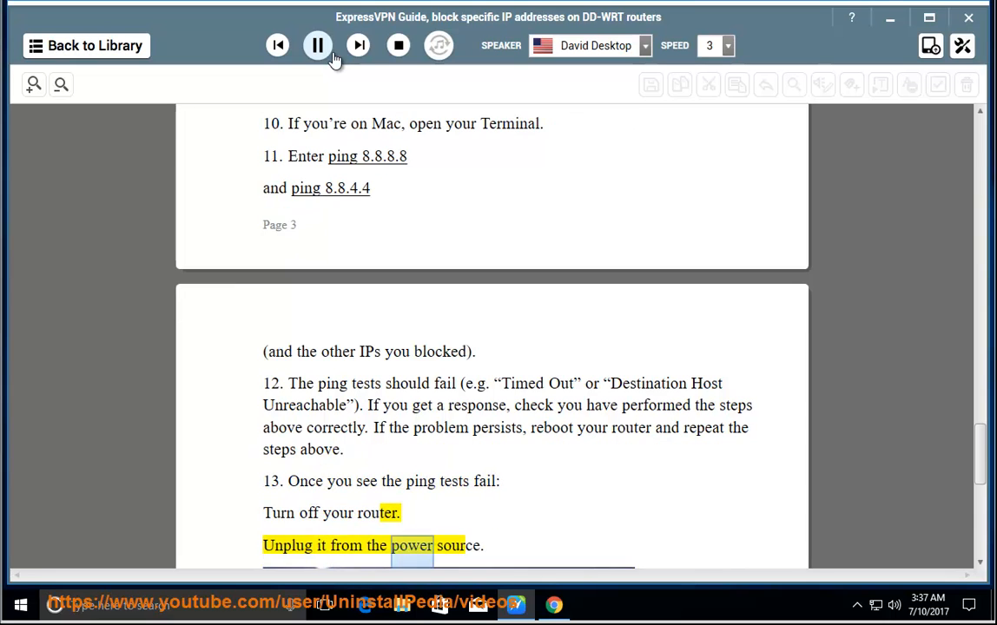